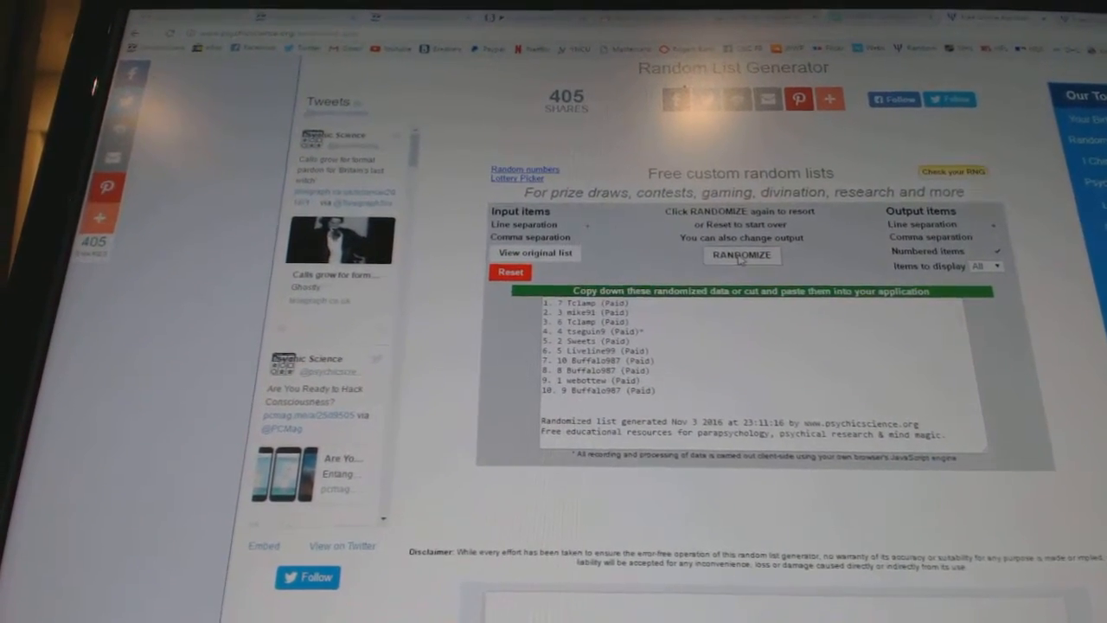
Reshuffle the participant names into a new random order and copy the result.
left_click(740, 256)
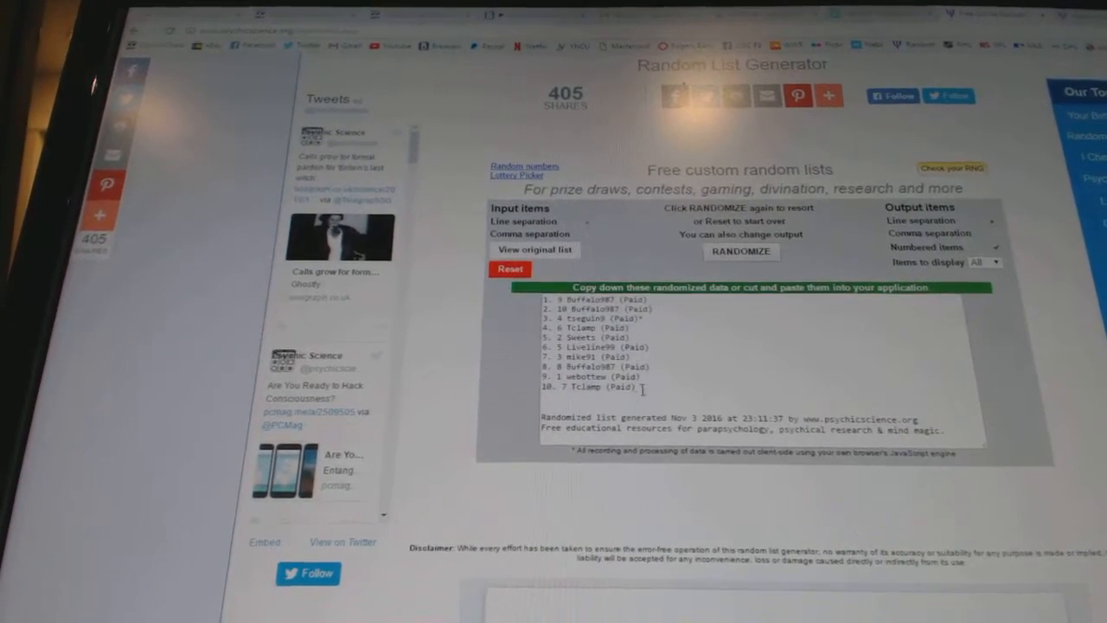
right_click(623, 345)
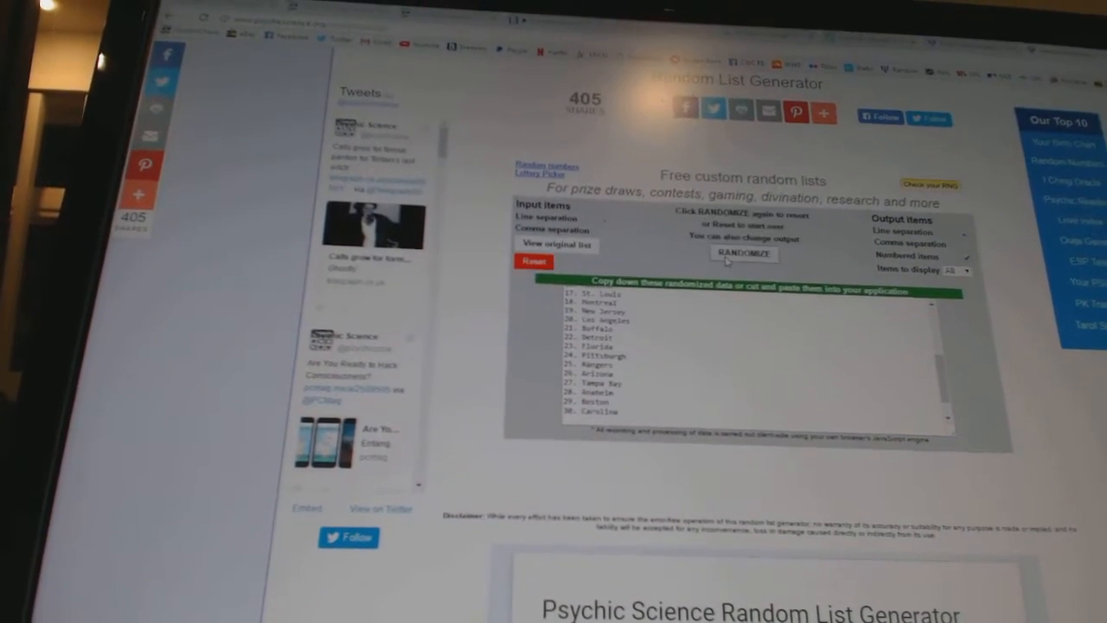
Reshuffle the city and team names into a new numbered order and copy them.
left_click(744, 253)
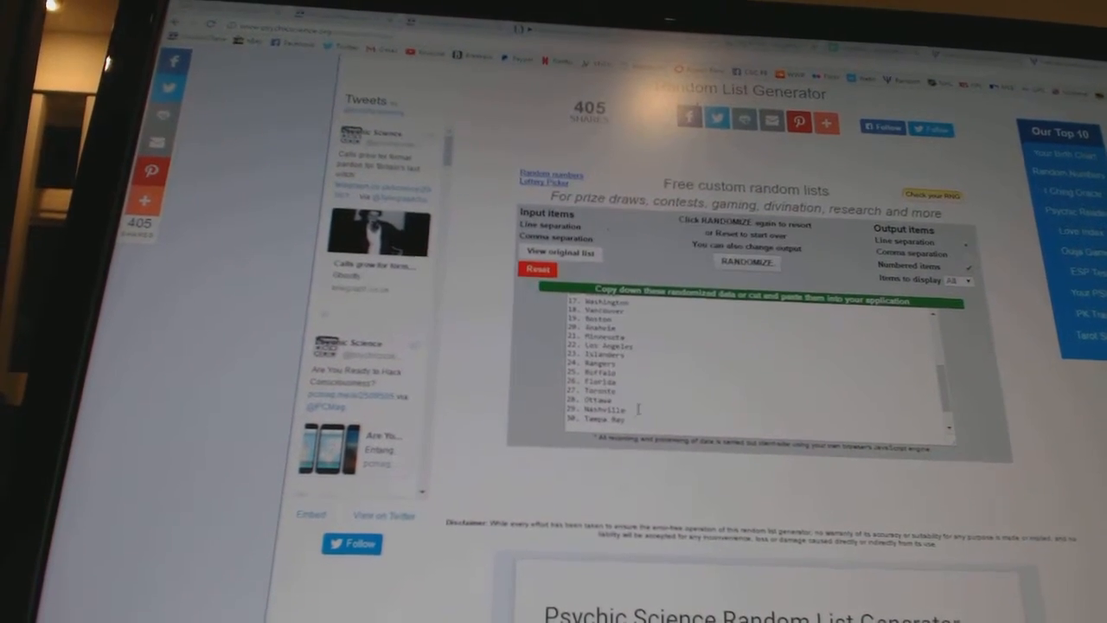
right_click(605, 346)
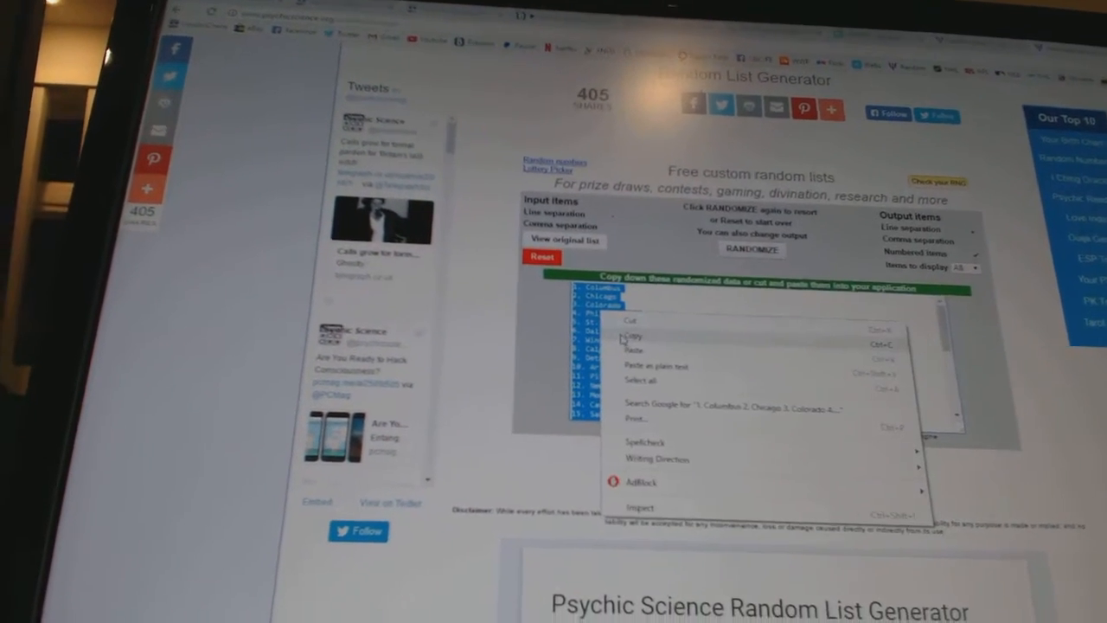